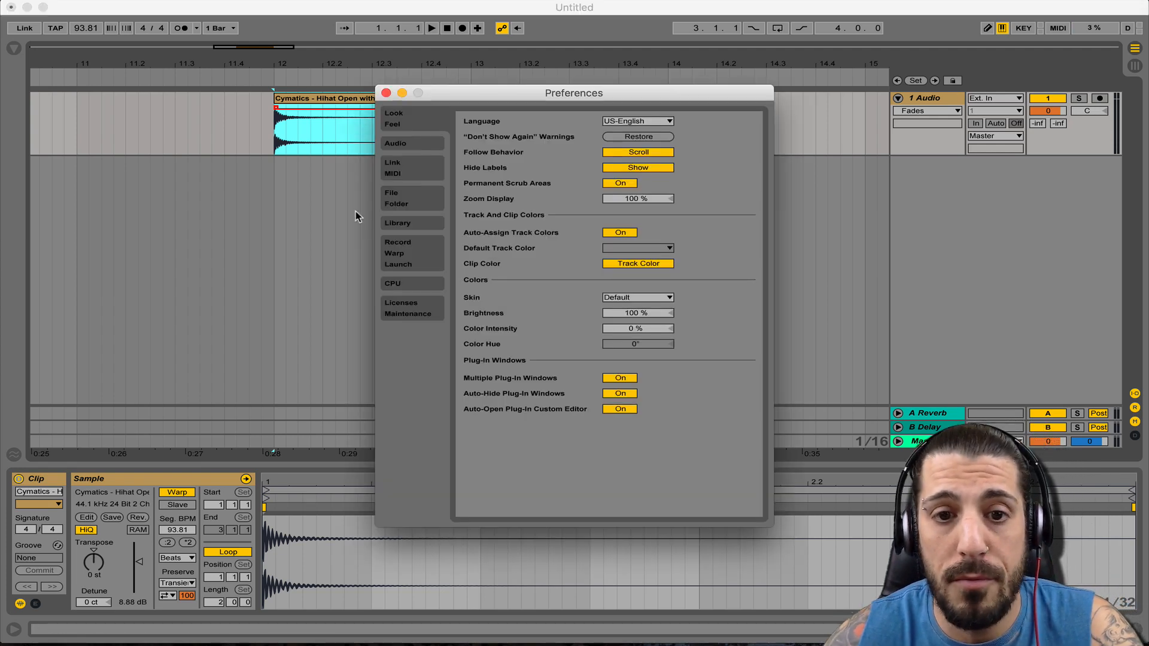
Turn off Create Fades on Clip Edges in the Record/Warp/Launch settings
{"action": "left_click", "coordinate": [397, 242]}
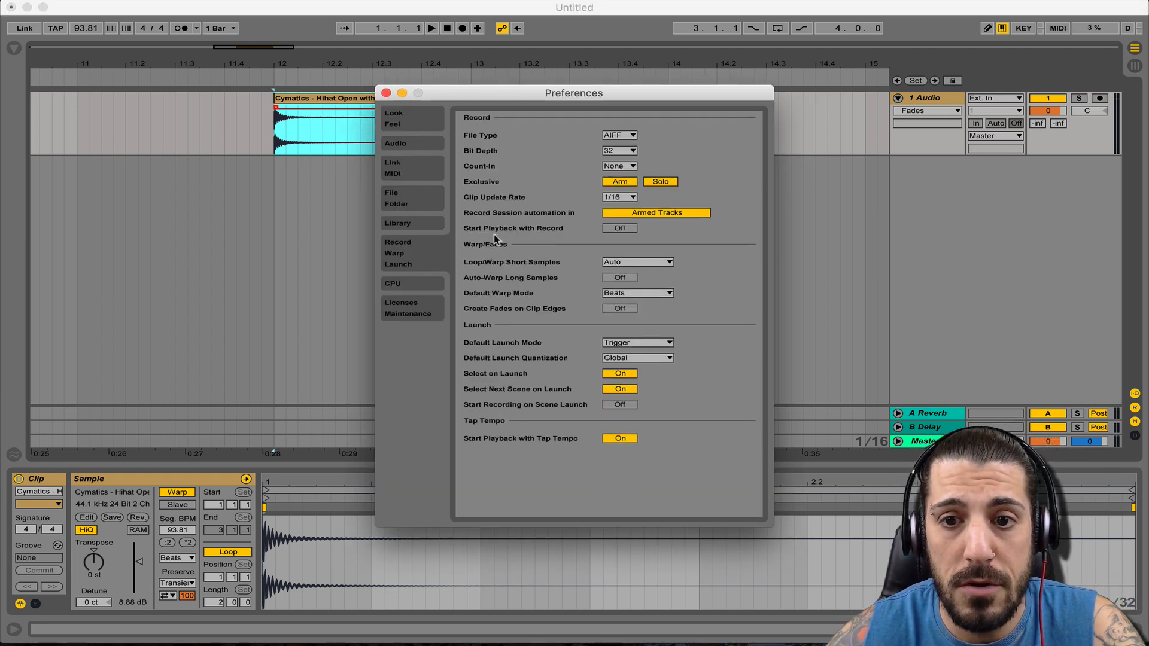
{"action": "mouse_move", "coordinate": [399, 265]}
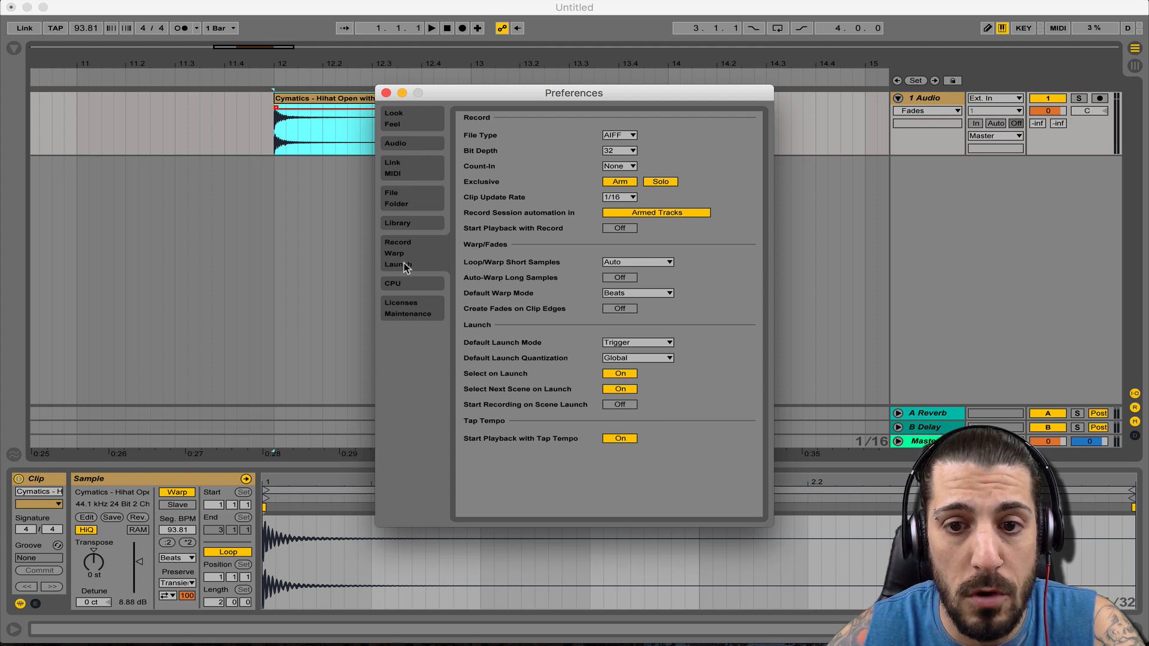
{"action": "mouse_move", "coordinate": [526, 276]}
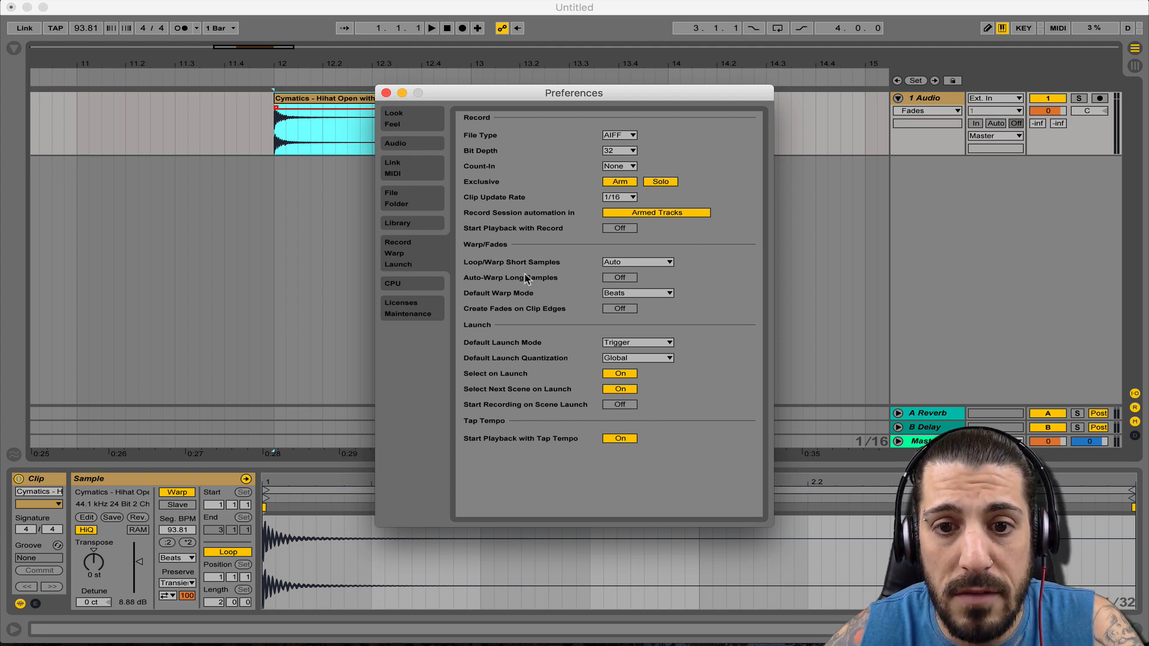
{"action": "mouse_move", "coordinate": [518, 318]}
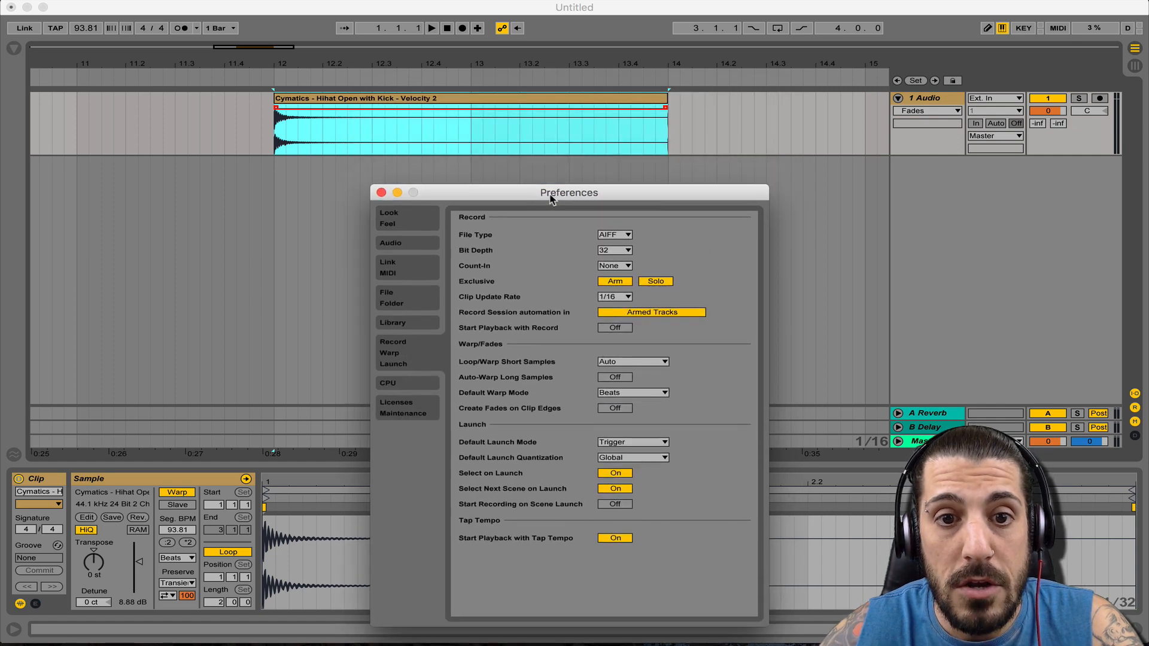
{"action": "left_click", "coordinate": [381, 191]}
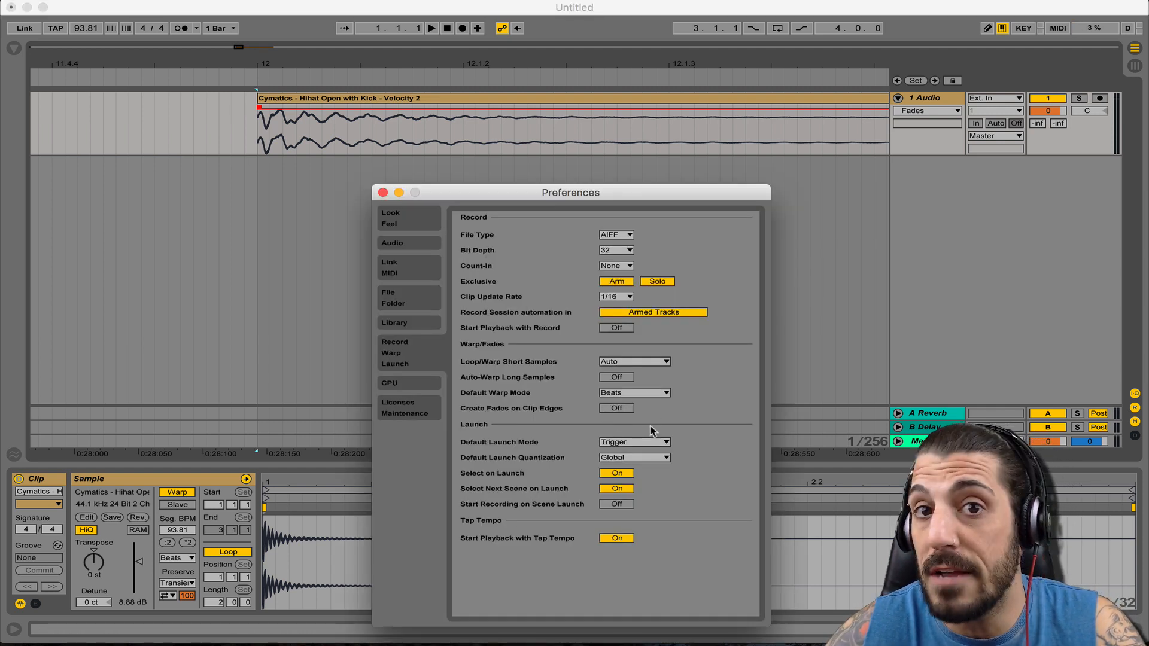
{"action": "mouse_move", "coordinate": [553, 397]}
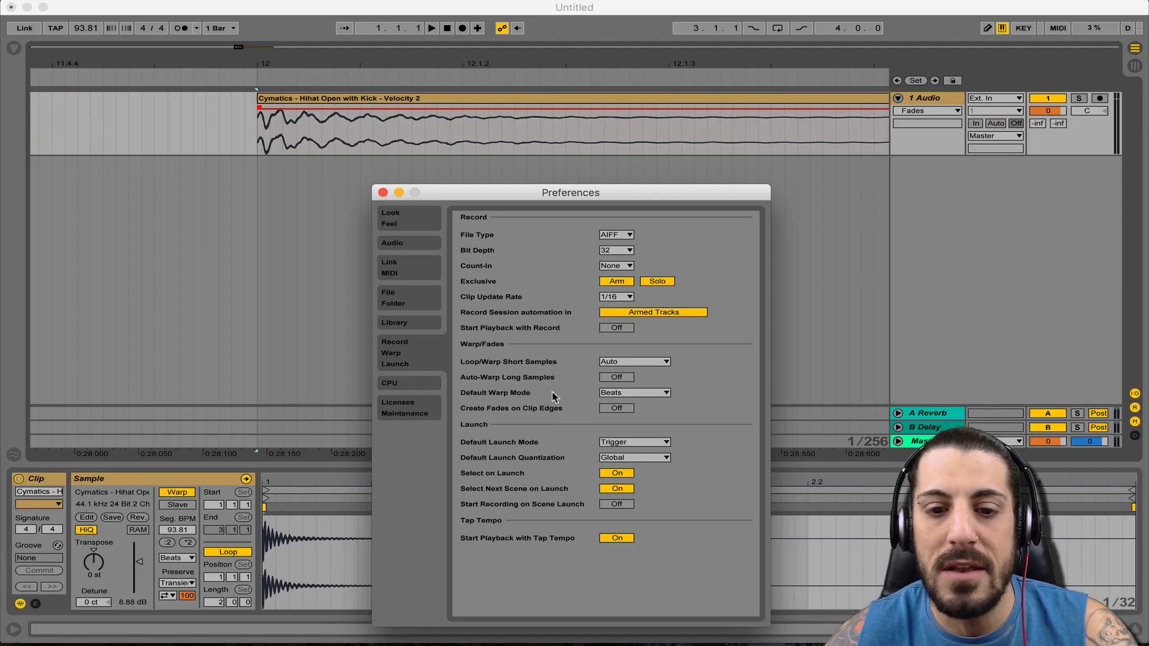
{"action": "mouse_move", "coordinate": [542, 383]}
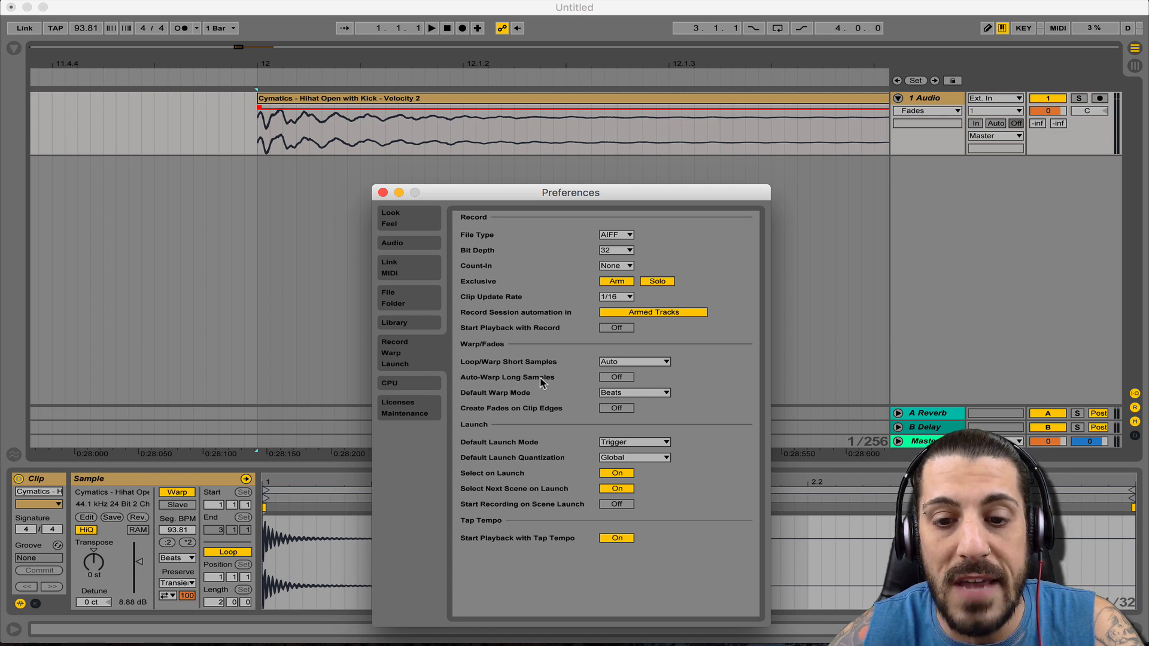
{"action": "mouse_move", "coordinate": [587, 402]}
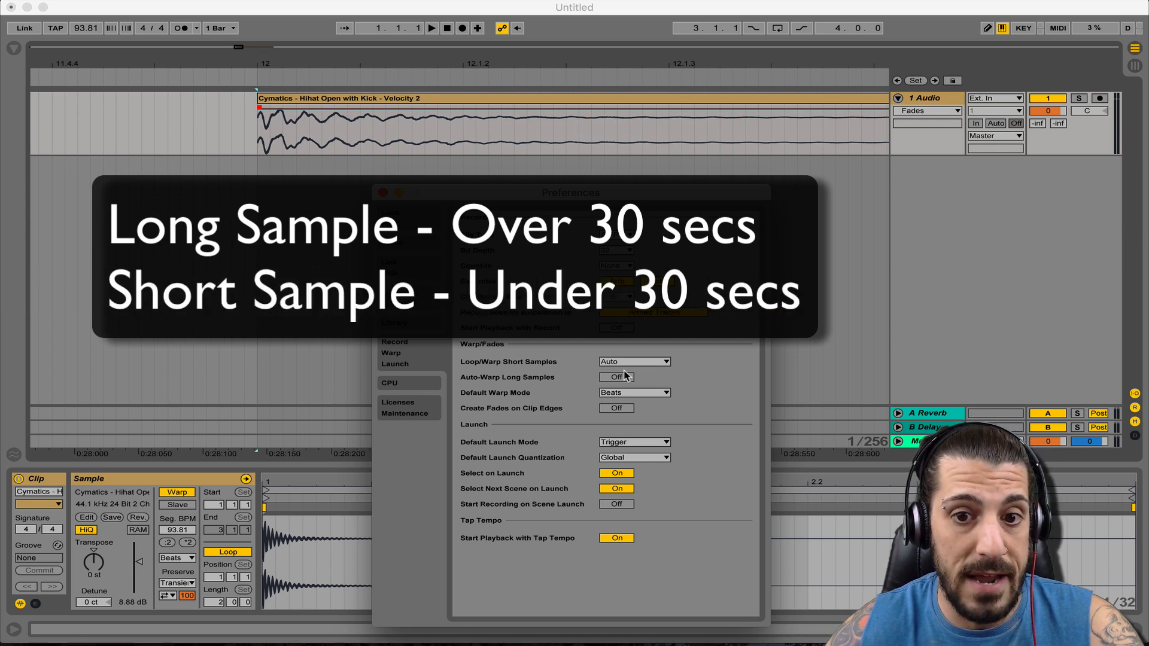
{"action": "mouse_move", "coordinate": [533, 372]}
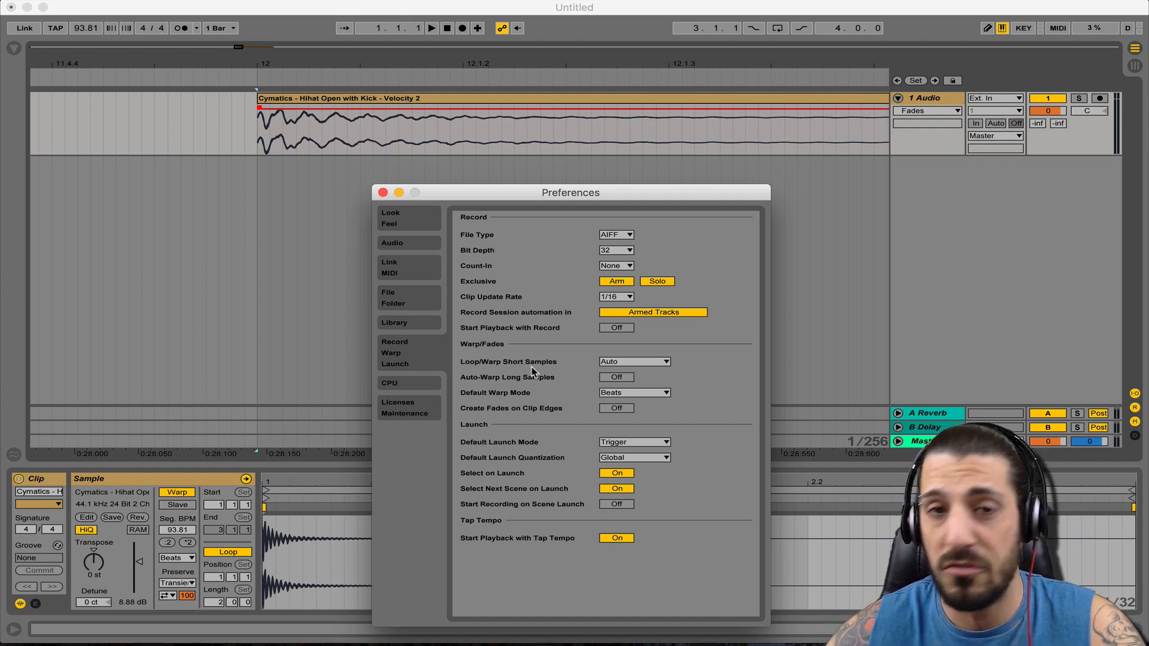
{"action": "mouse_move", "coordinate": [594, 398]}
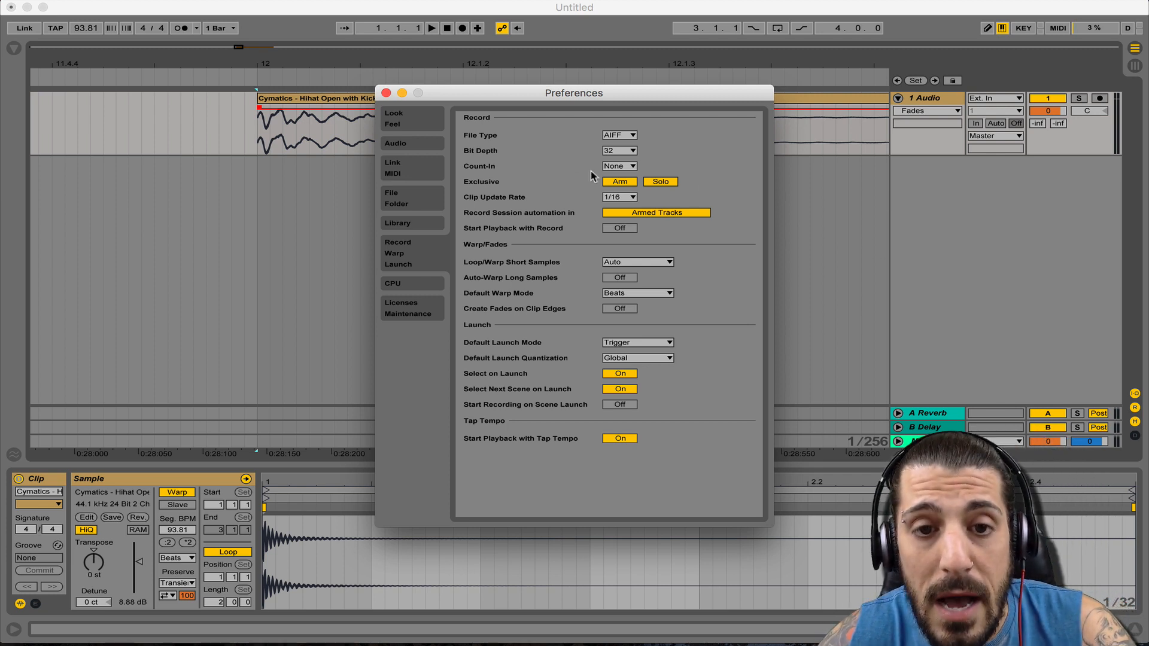
Raise Zoom Display to 119% in the Look/Feel settings
{"action": "left_click", "coordinate": [394, 113]}
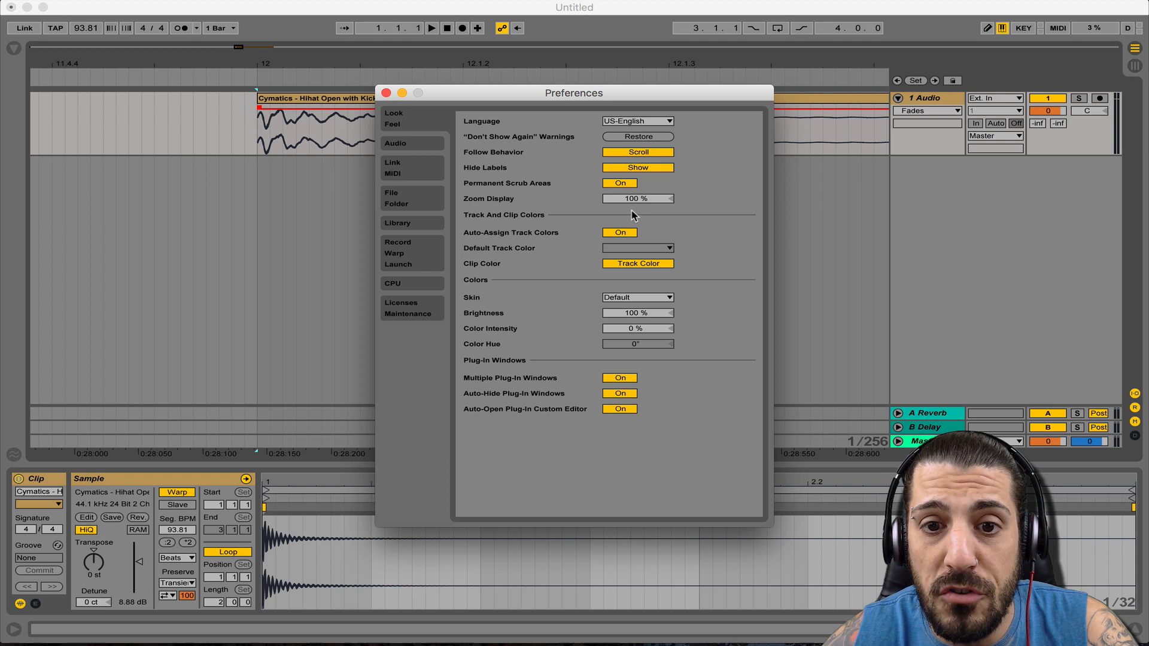
{"action": "mouse_move", "coordinate": [636, 206]}
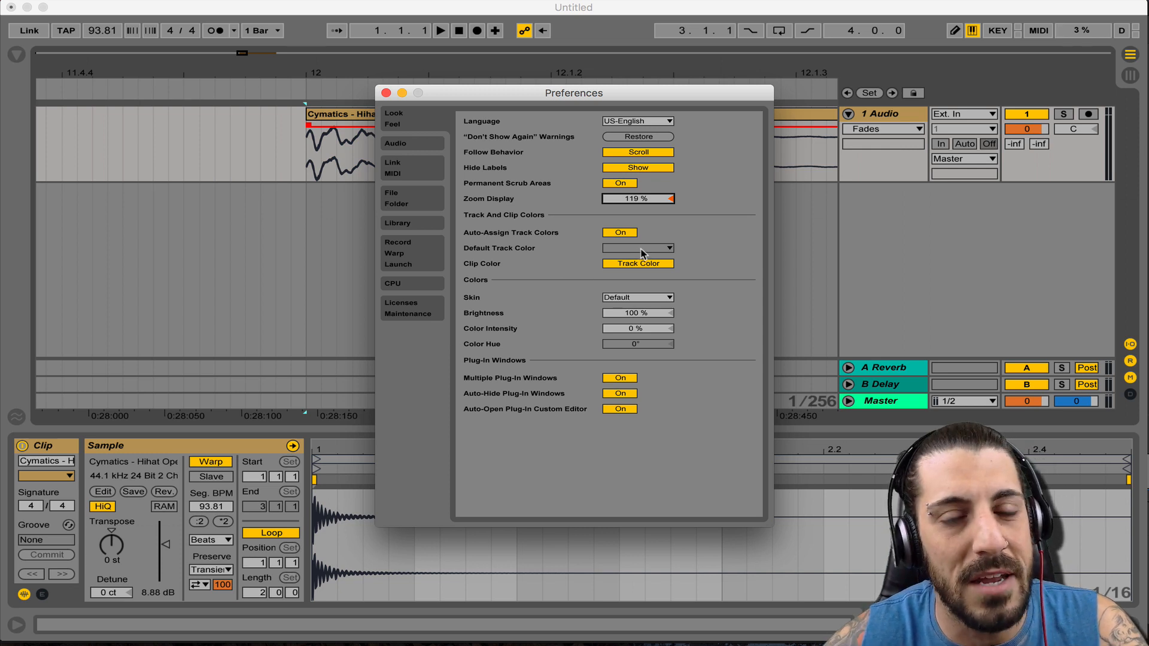
{"action": "left_click", "coordinate": [387, 93]}
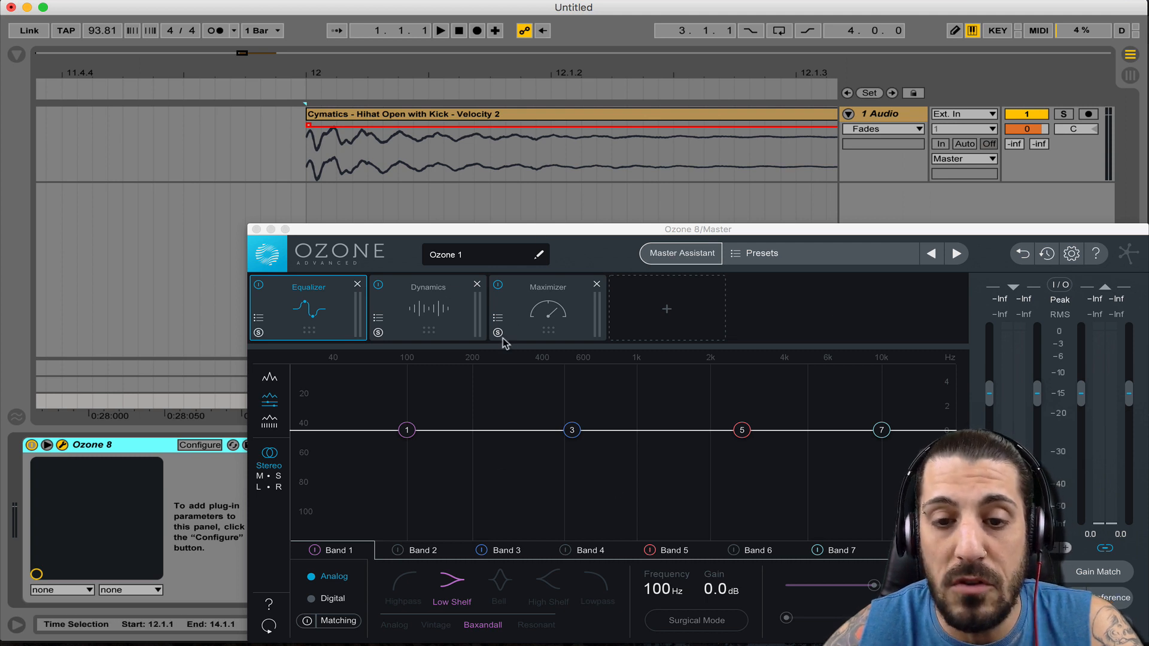
{"action": "mouse_move", "coordinate": [510, 339]}
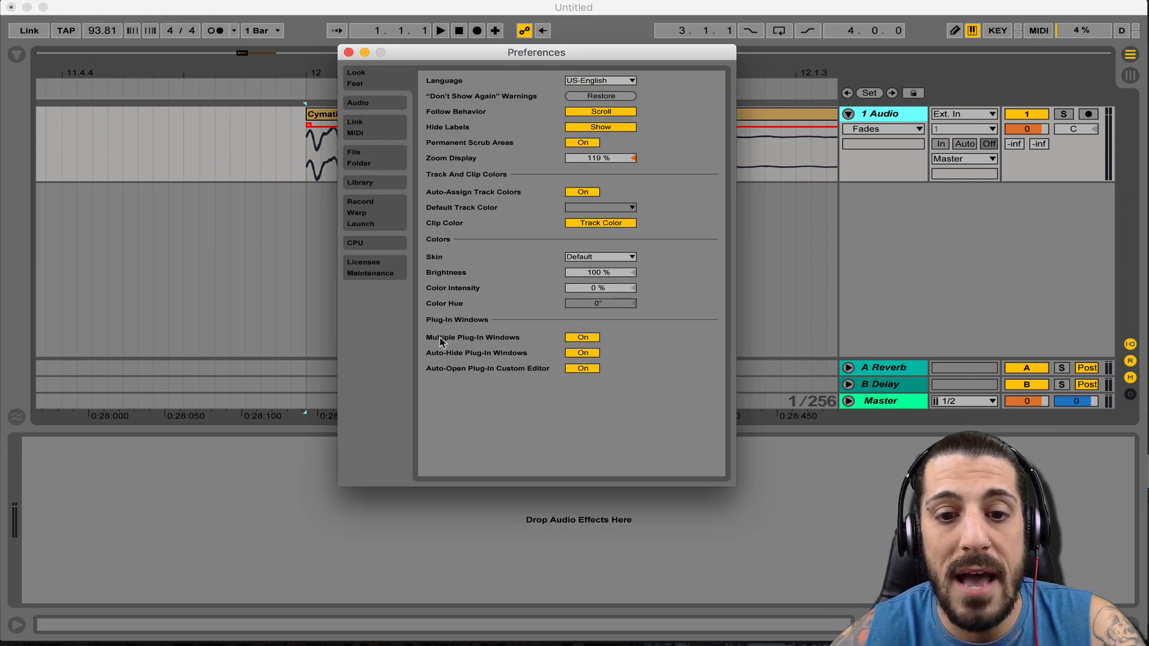
{"action": "mouse_move", "coordinate": [581, 401]}
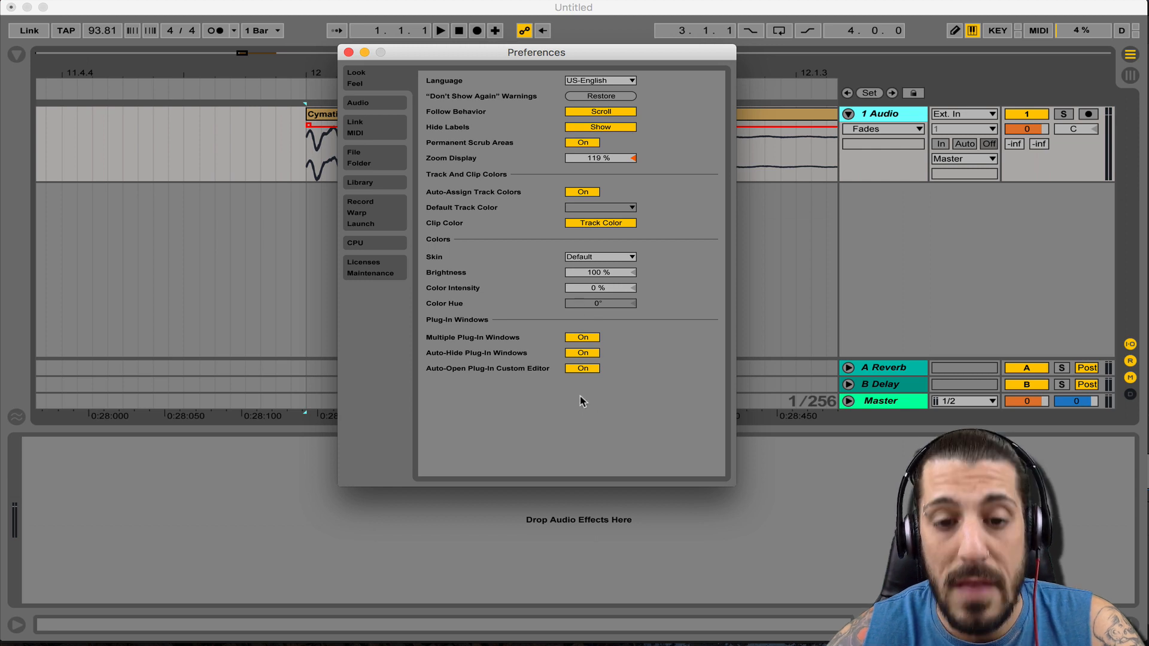
{"action": "mouse_move", "coordinate": [469, 344]}
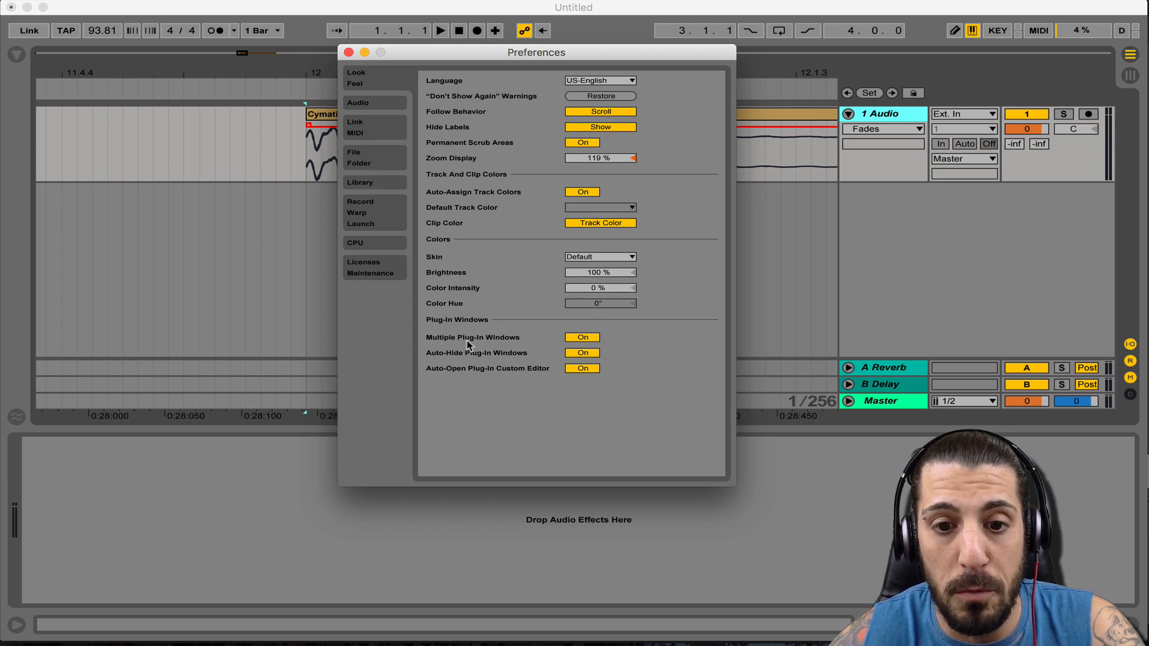
{"action": "mouse_move", "coordinate": [433, 363]}
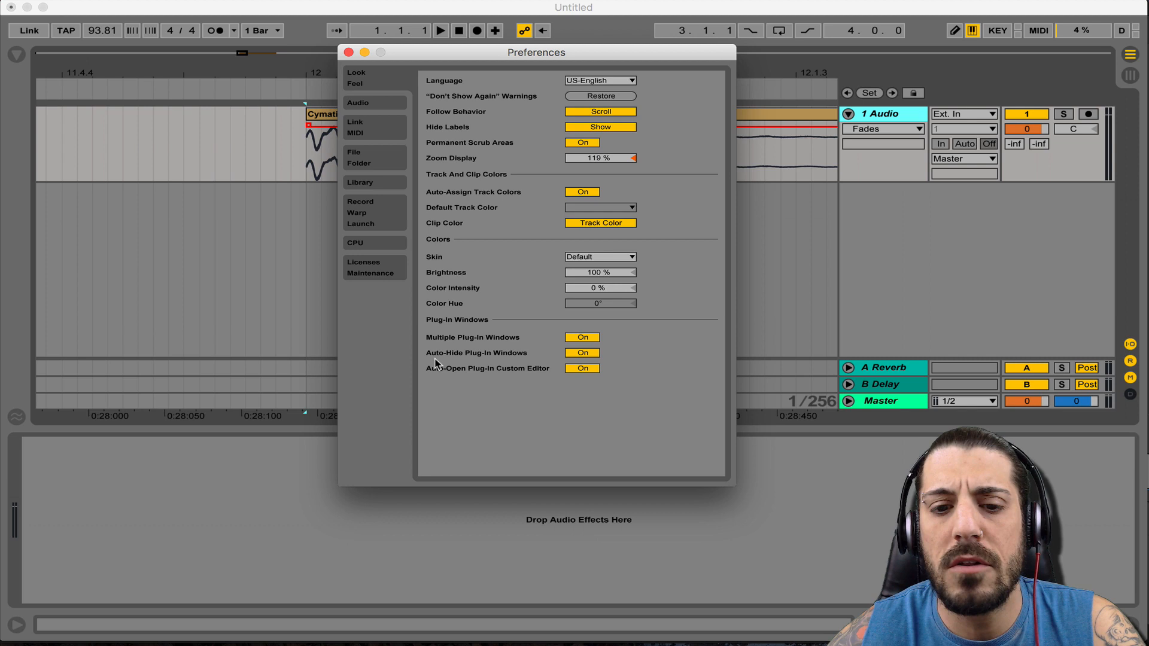
{"action": "mouse_move", "coordinate": [601, 359]}
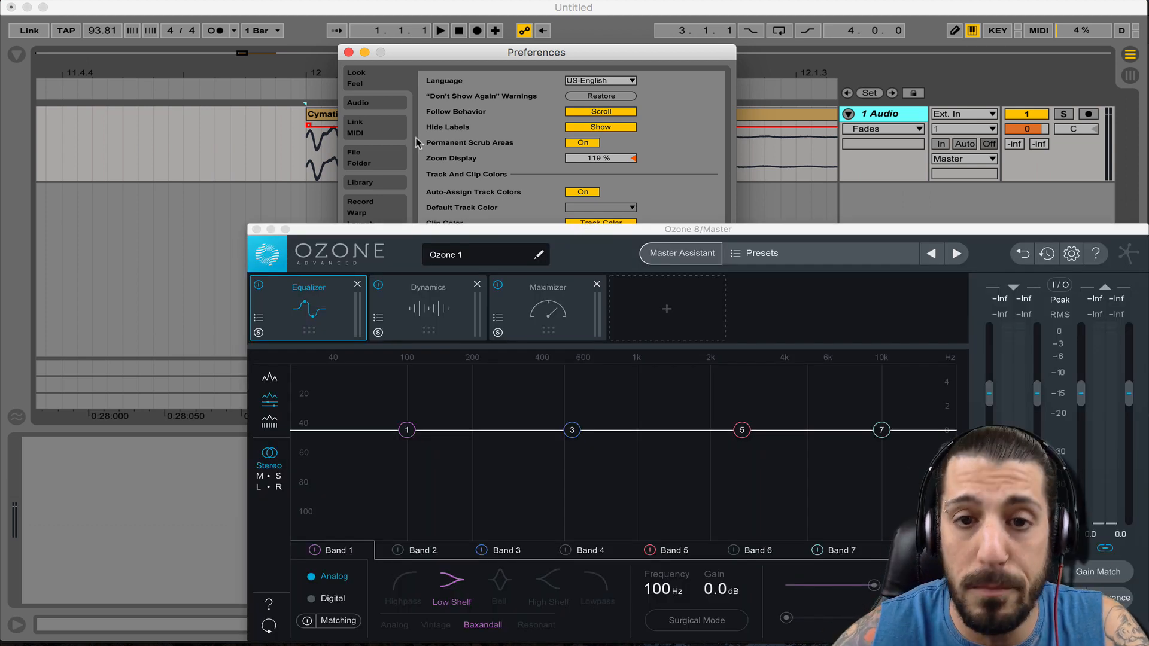
Close the Ozone 8 plug-in window, leaving the arrangement showing
{"action": "left_click", "coordinate": [348, 52]}
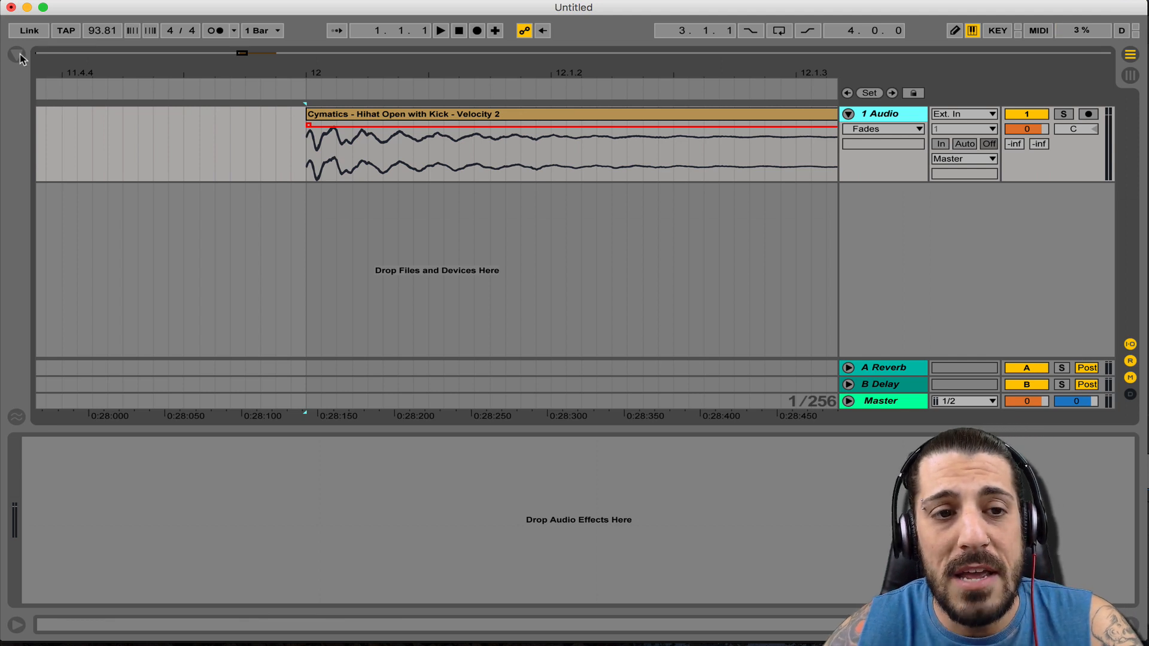
Show the browser's Audio Effects list and reach its column header menu
{"action": "left_click", "coordinate": [18, 54]}
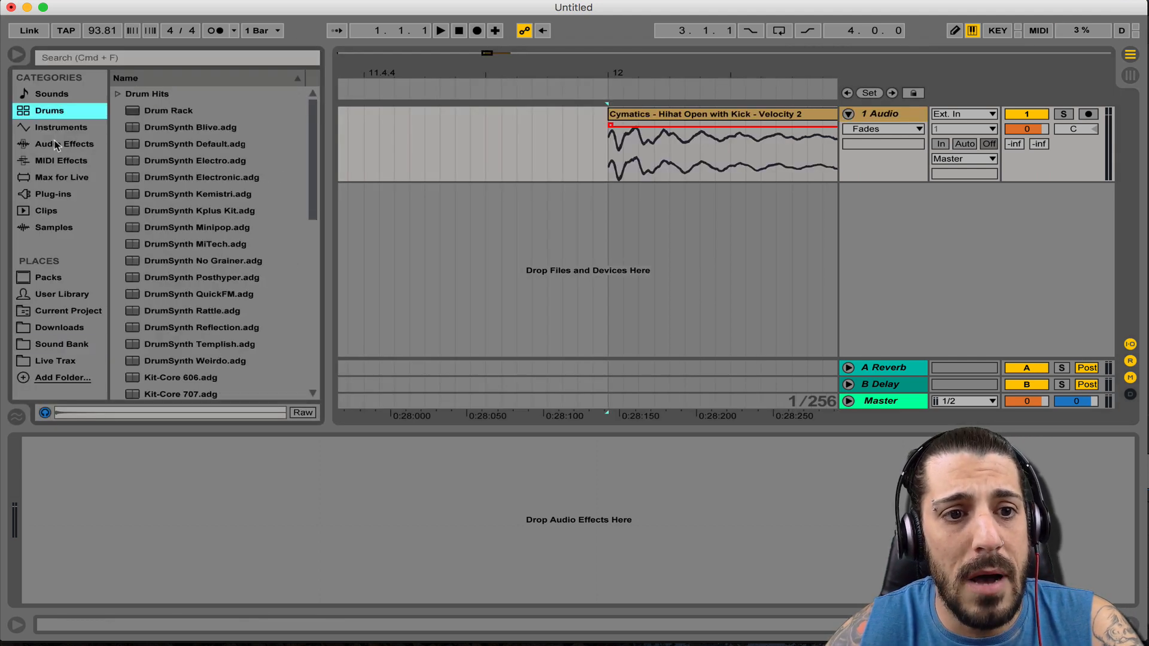
{"action": "left_click", "coordinate": [63, 143]}
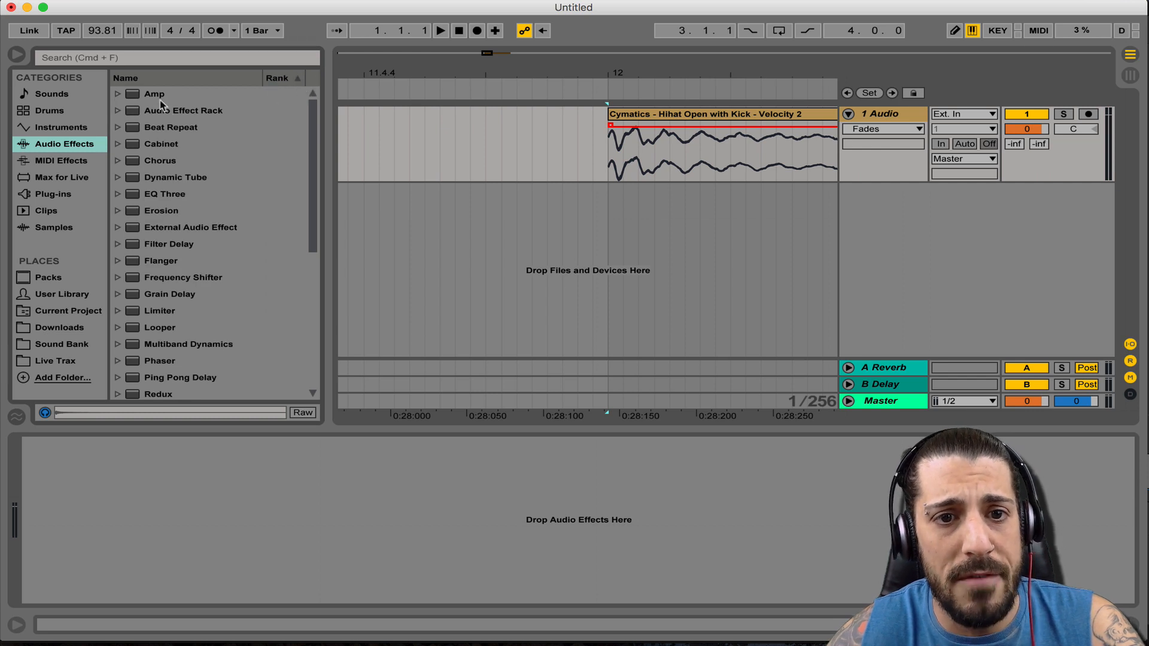
{"action": "left_click", "coordinate": [280, 78]}
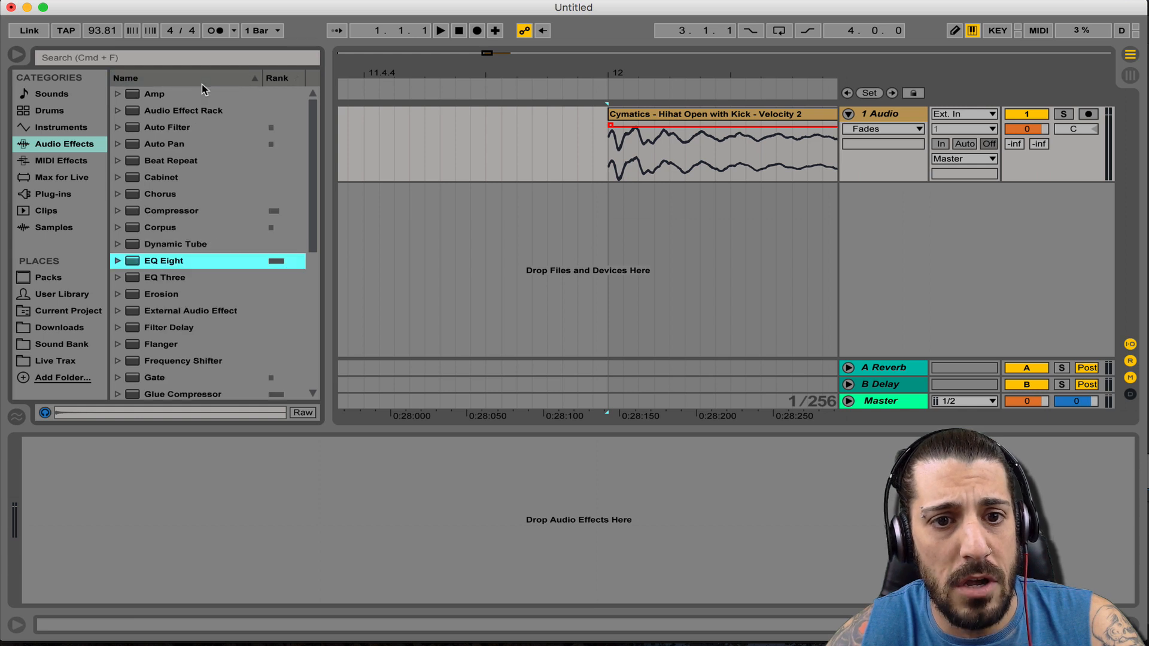
{"action": "scroll", "scroll_direction": "down", "scroll_amount": 3}
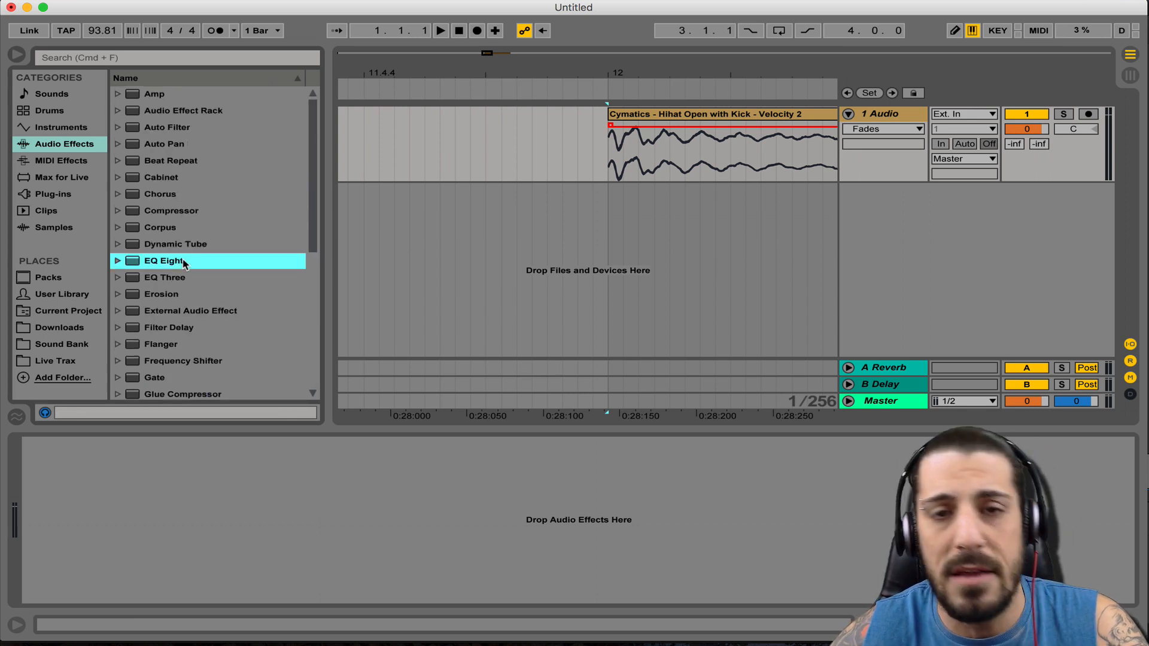
{"action": "mouse_move", "coordinate": [310, 112]}
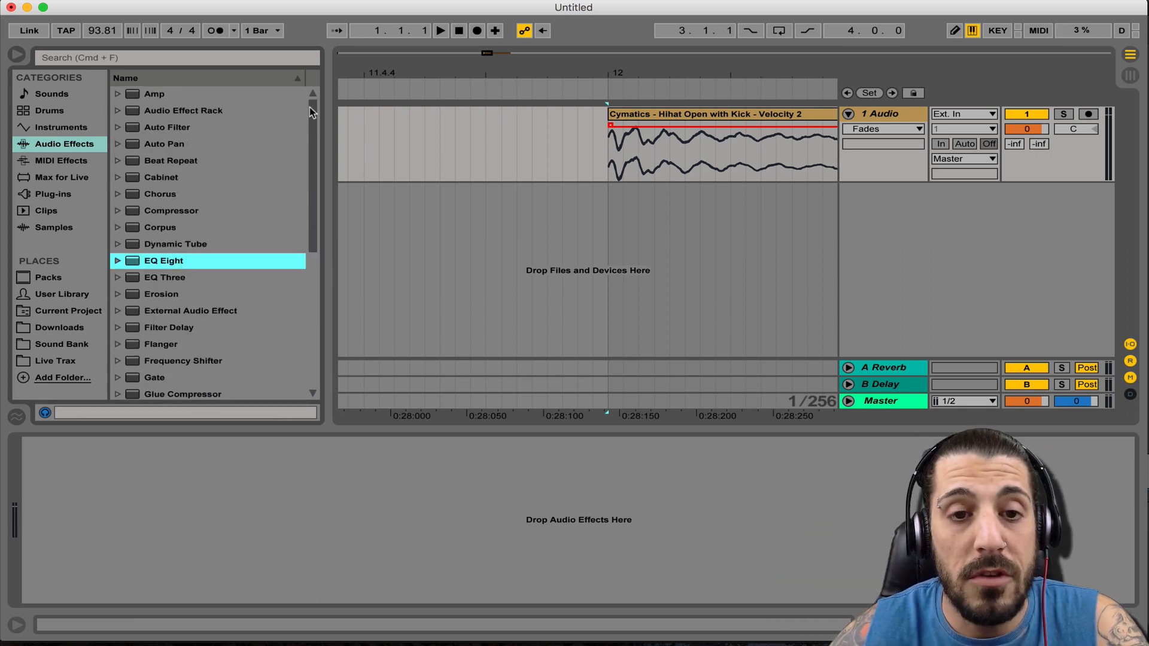
{"action": "mouse_move", "coordinate": [298, 82]}
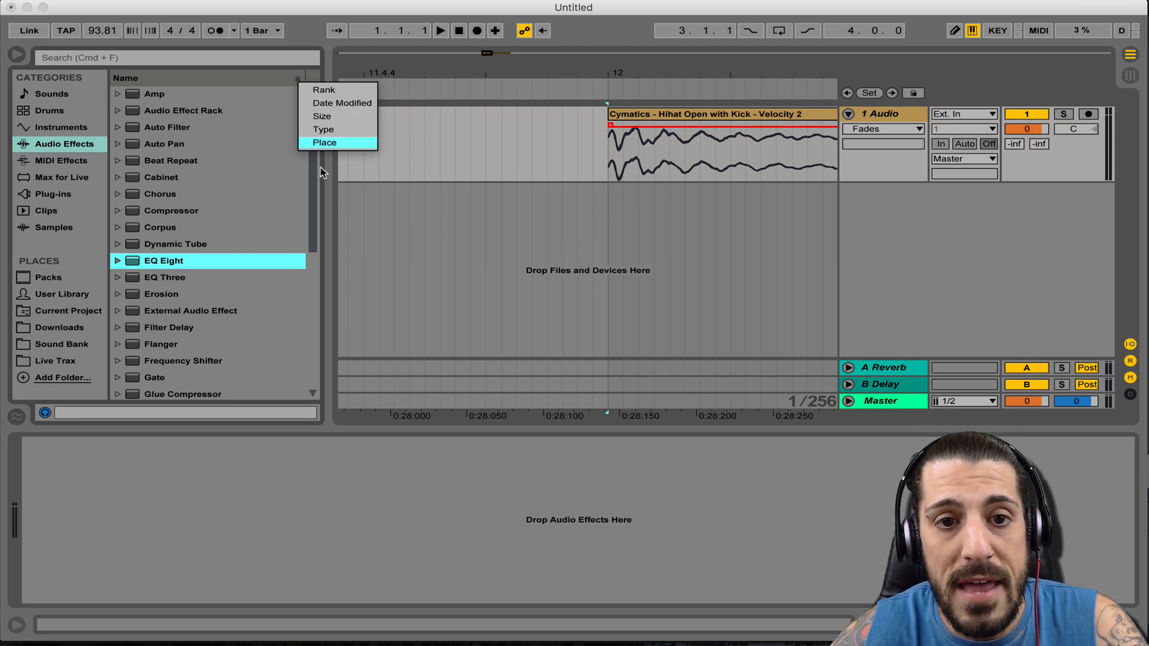
Enable the Rank column and sort audio effects by rank, Utility and EQ Eight on top
{"action": "left_click", "coordinate": [324, 90]}
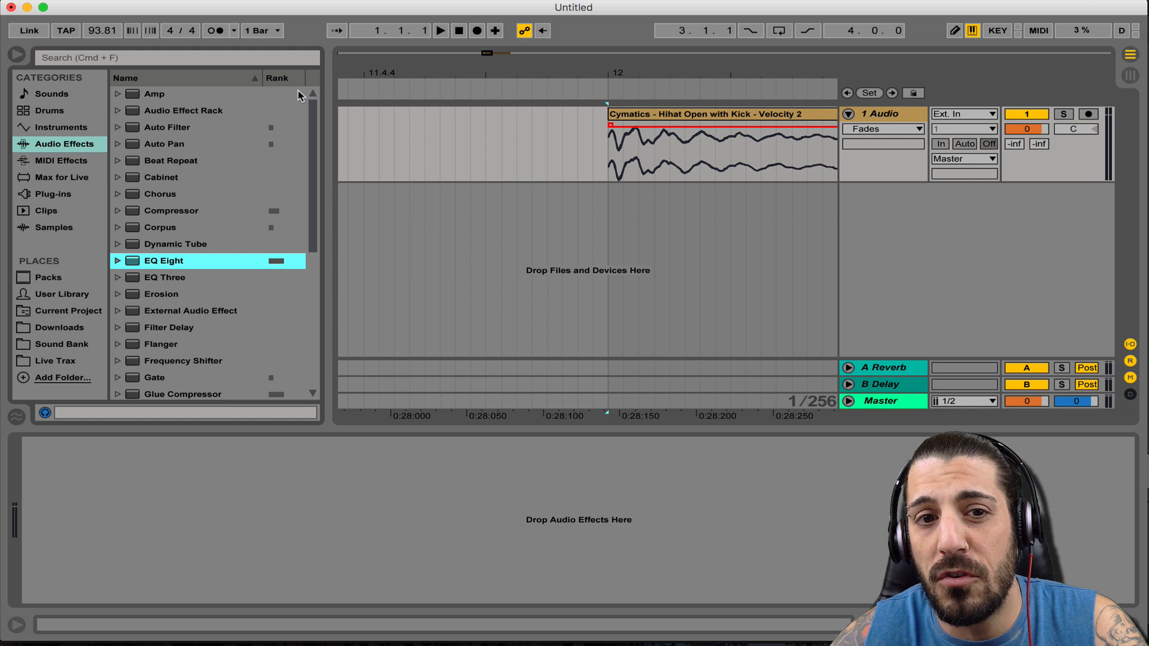
{"action": "left_click", "coordinate": [276, 77]}
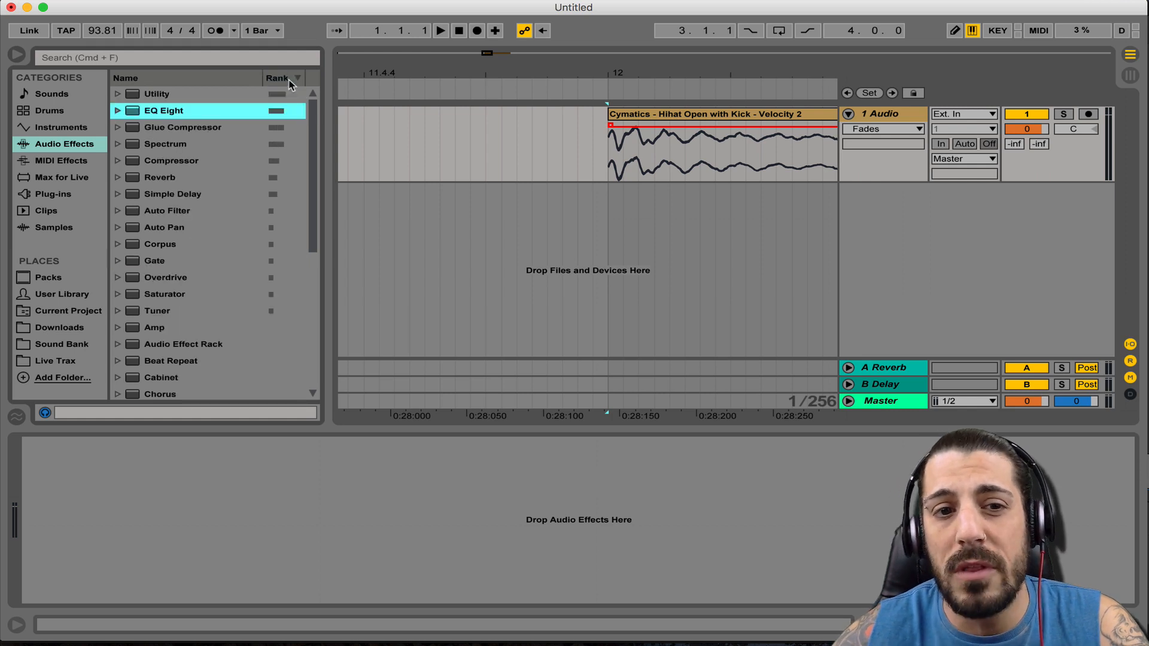